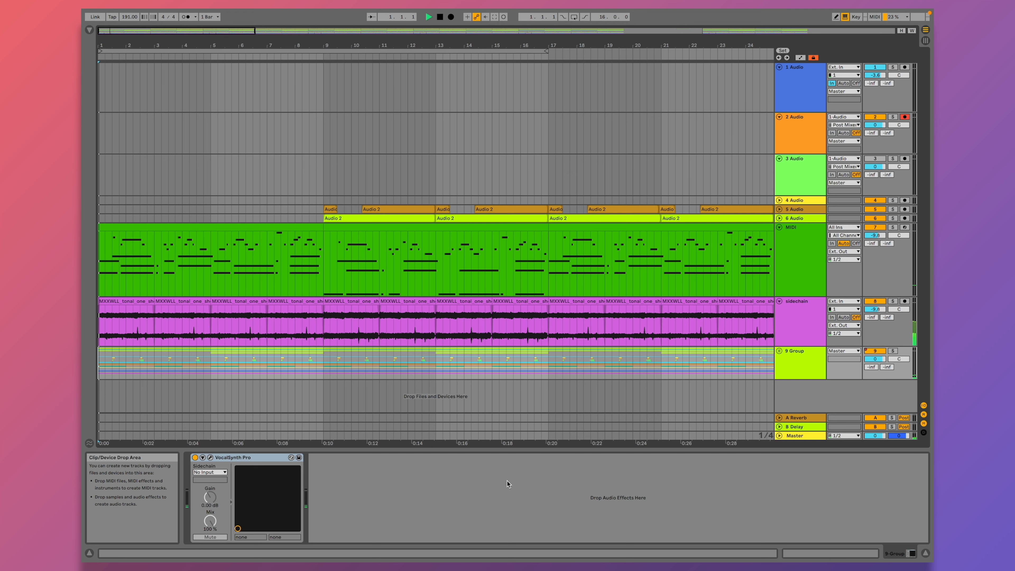
# Open the VocalSynth Pro plugin window on the 1 Audio track.
pyautogui.click(428, 17)
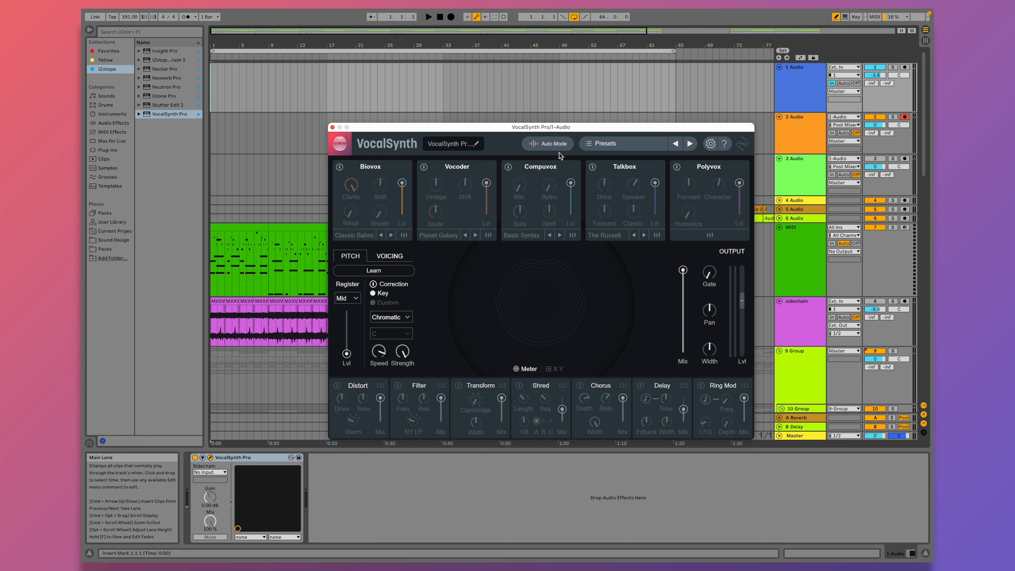
# Browse the mode chooser's MIDI and Sidechain setup guides, ending back on Auto.
pyautogui.click(547, 144)
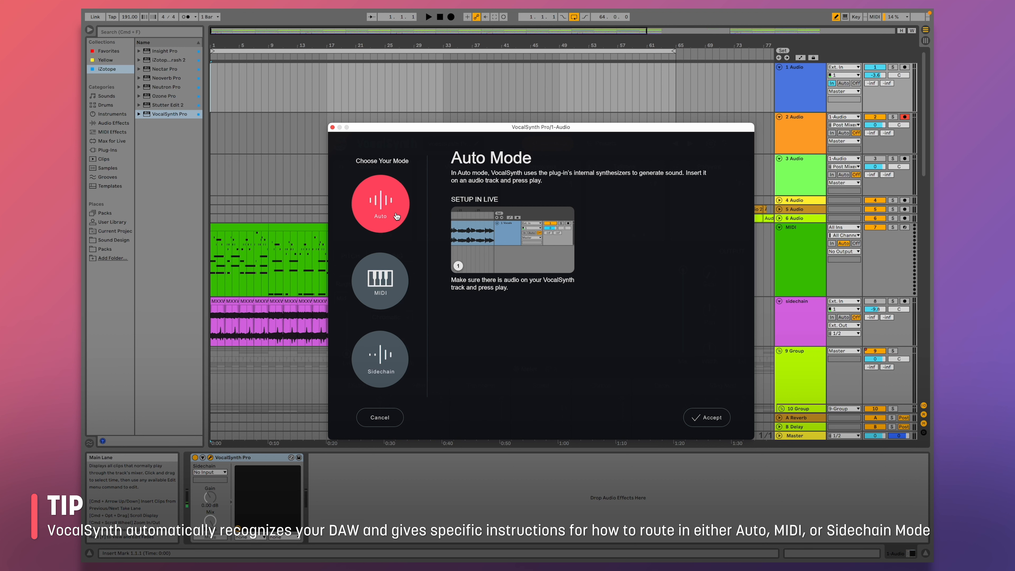
pyautogui.moveTo(400, 250)
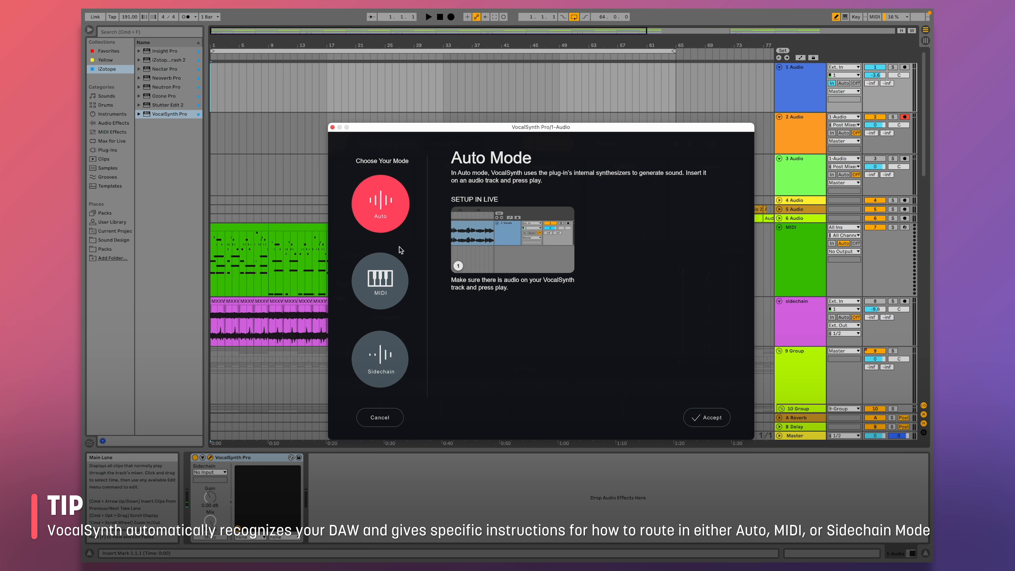
pyautogui.click(380, 281)
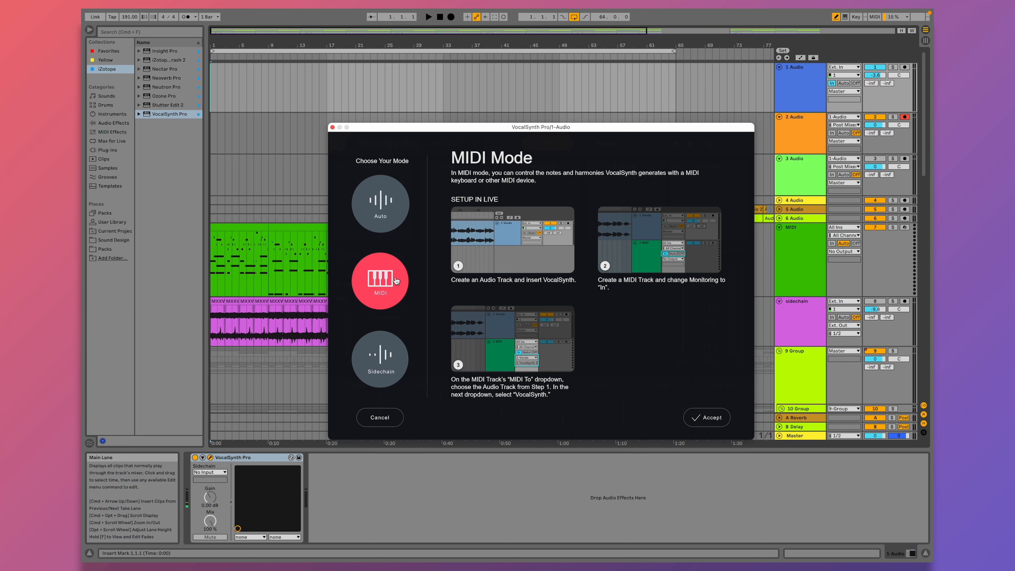
pyautogui.click(380, 359)
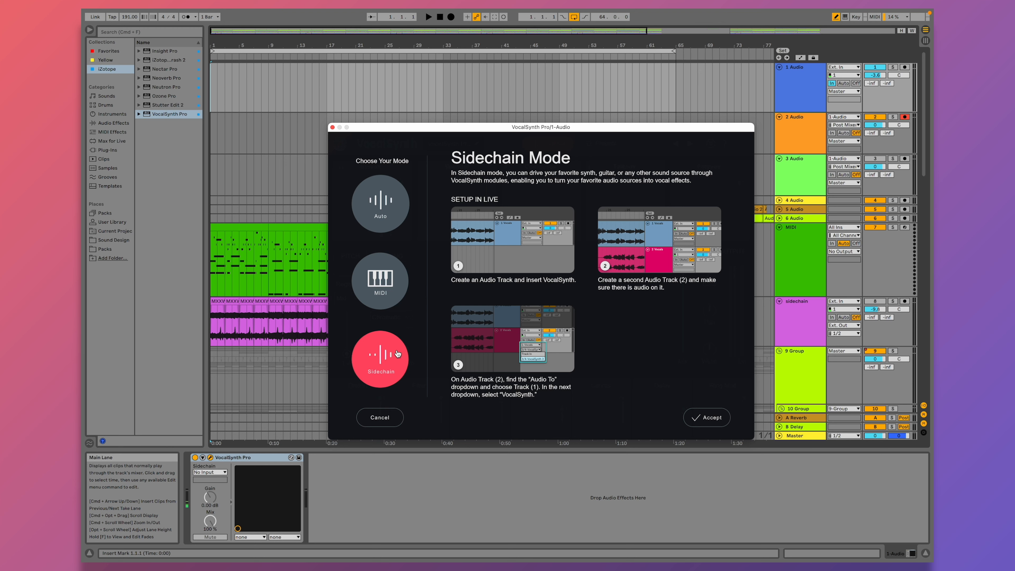
pyautogui.moveTo(398, 343)
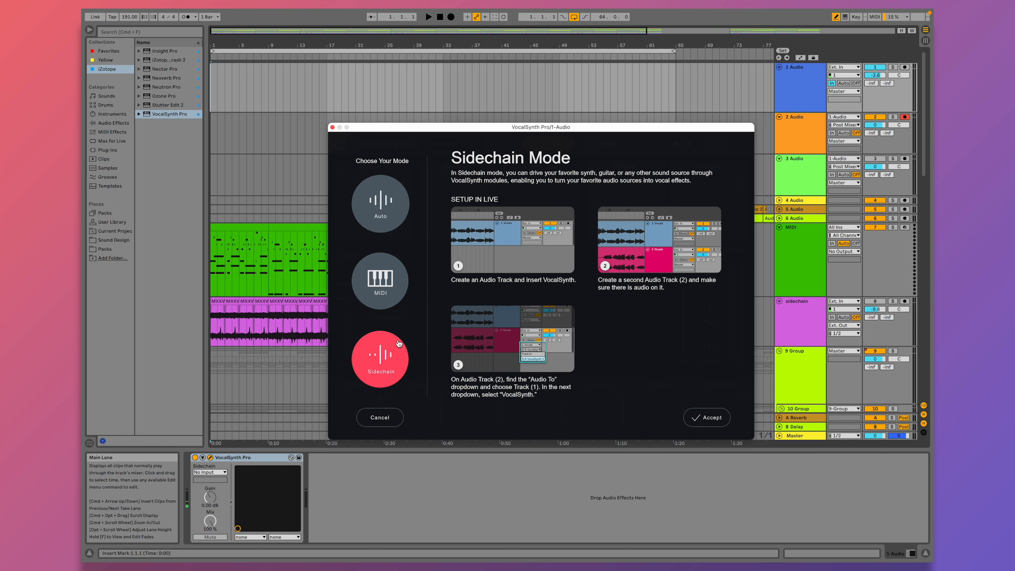
pyautogui.click(380, 204)
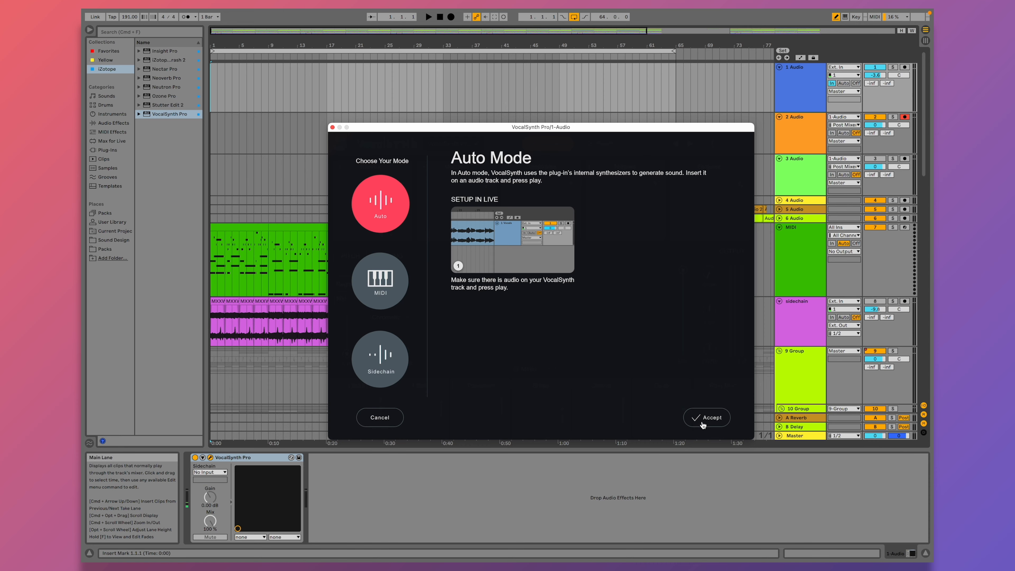
# Accept Auto Mode and return to VocalSynth's main effects panel.
pyautogui.click(707, 418)
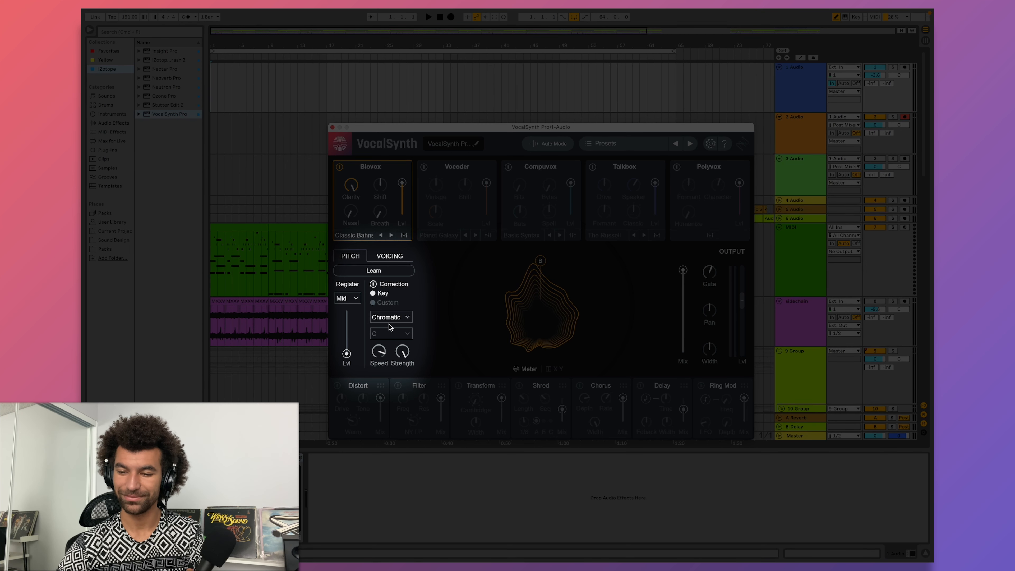
# Set the pitch correction key to G for a G minor scale.
pyautogui.click(390, 334)
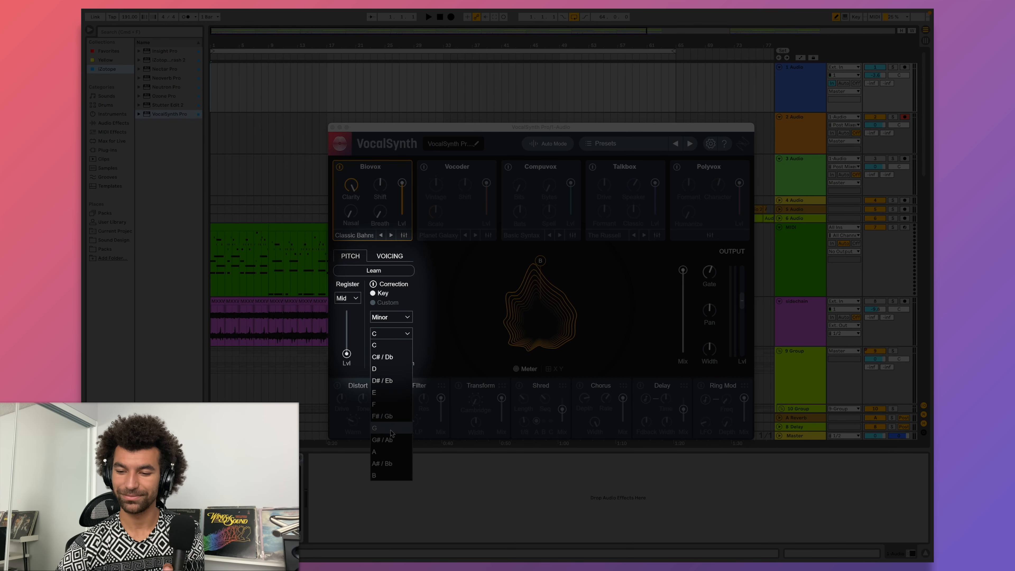
pyautogui.click(375, 428)
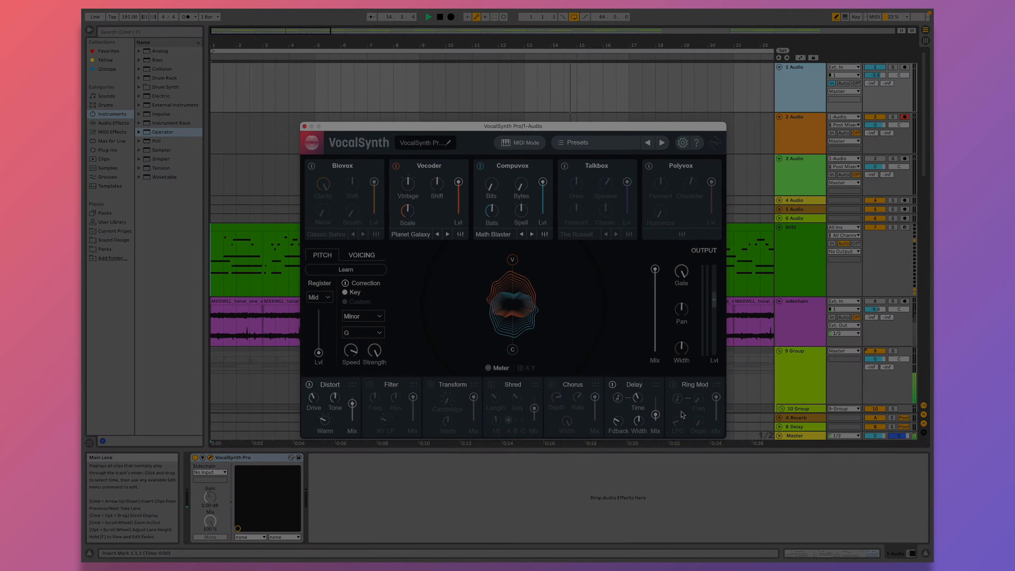
# Load the <Default> preset so only the Vocoder stays active.
pyautogui.click(590, 142)
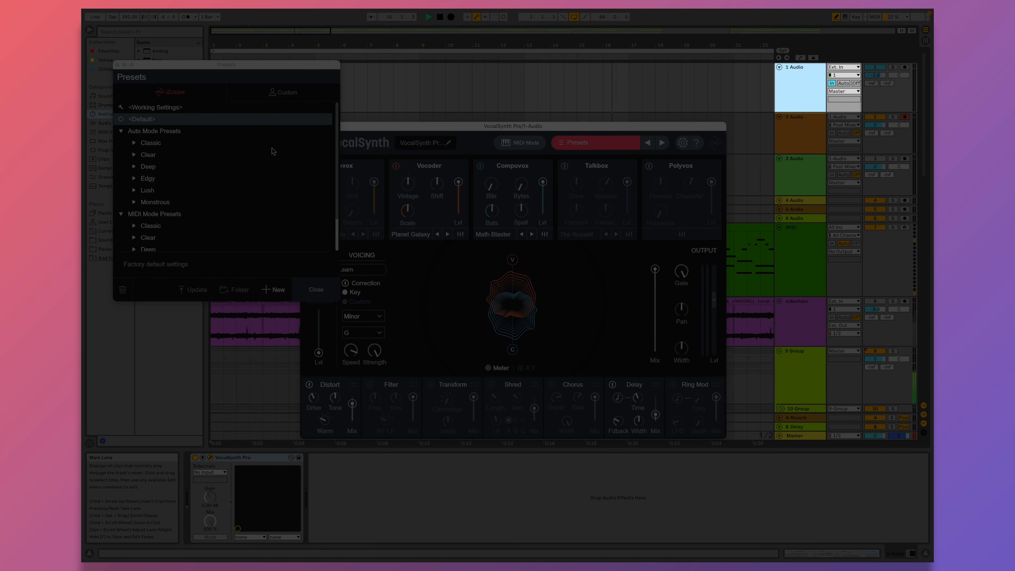
pyautogui.click(141, 119)
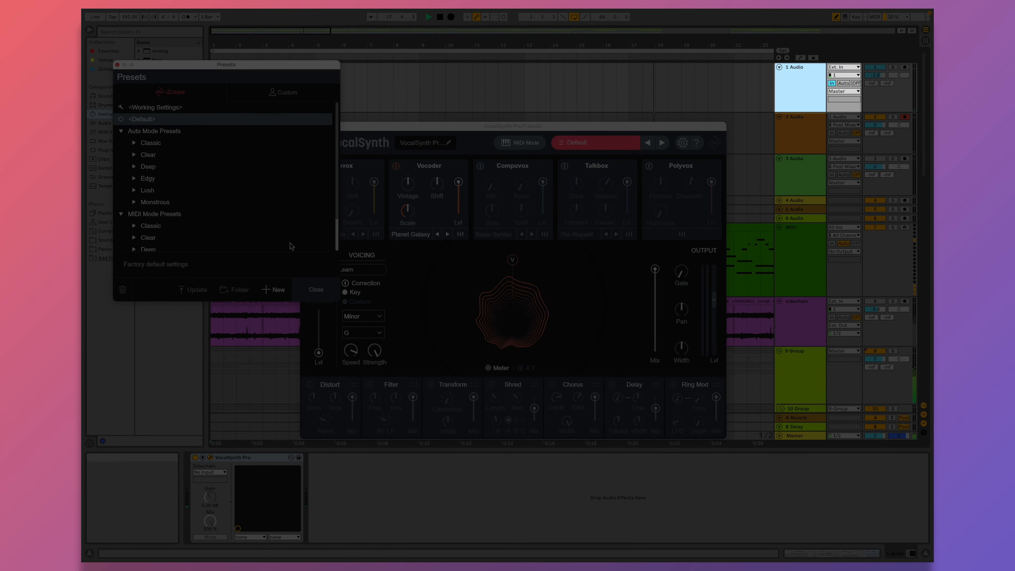
pyautogui.click(316, 289)
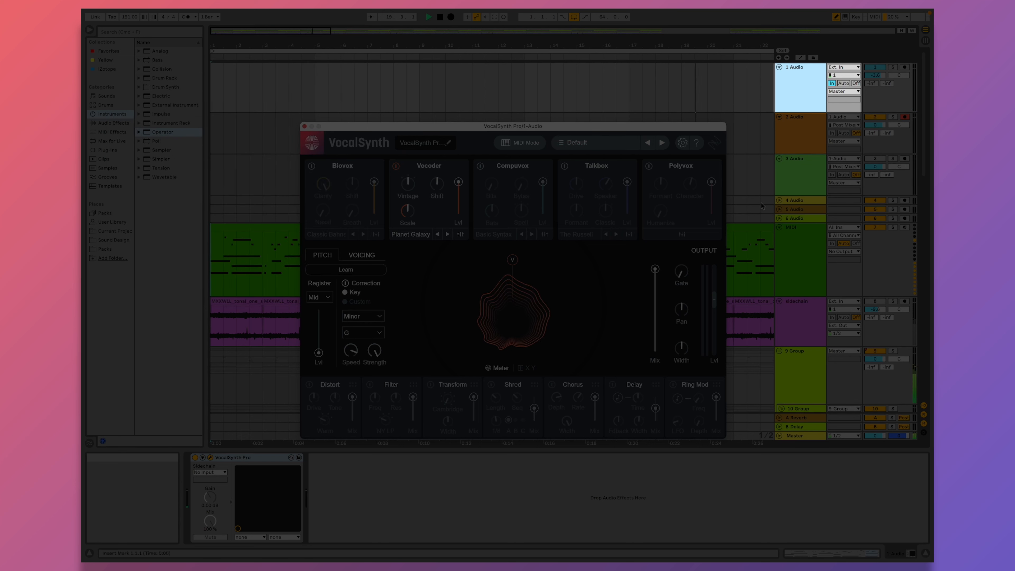
pyautogui.click(844, 251)
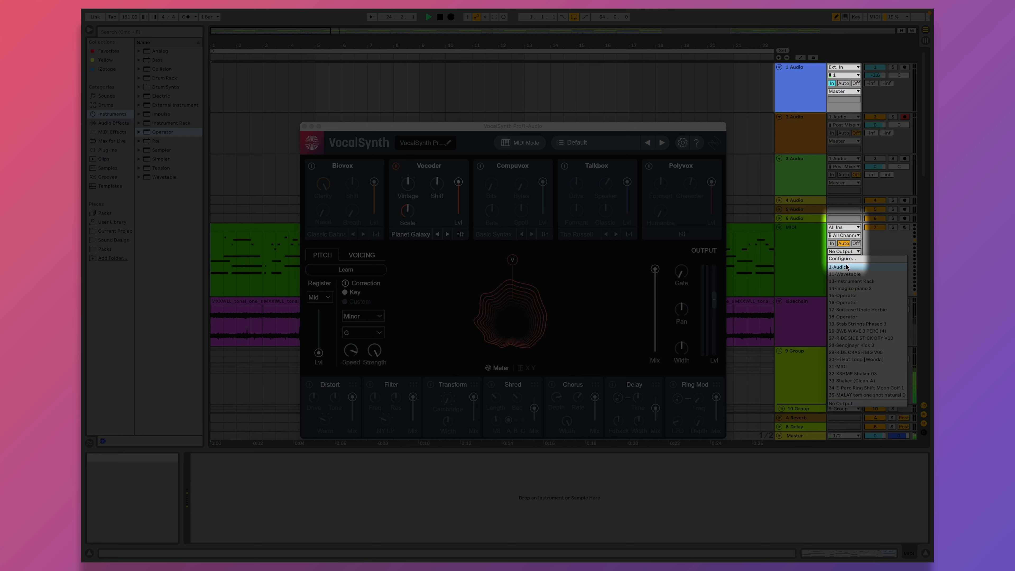
# Send the MIDI chord track's output to the 1-Audio track.
pyautogui.click(844, 266)
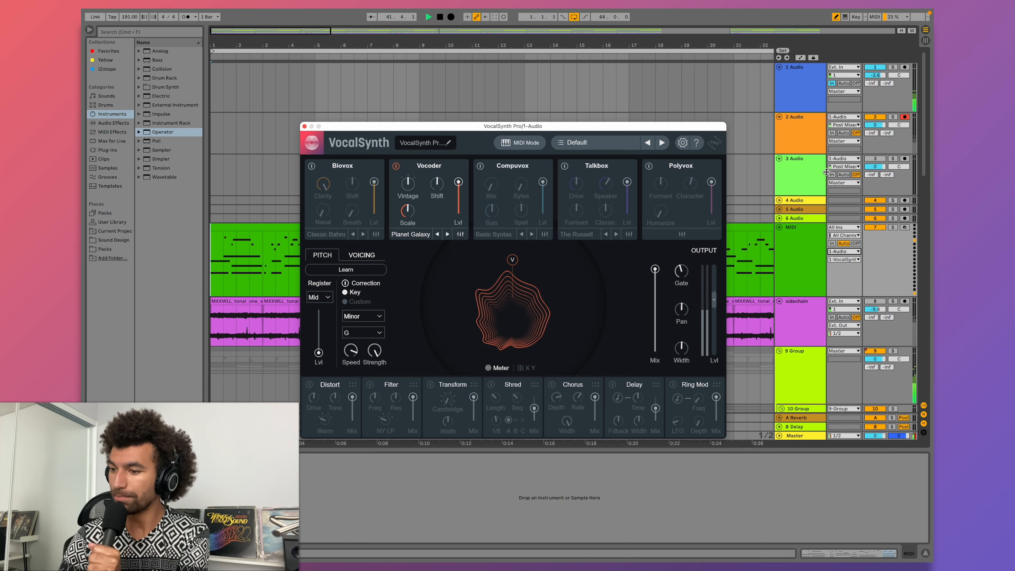
# Close the VocalSynth window to show the full arrangement.
pyautogui.click(303, 126)
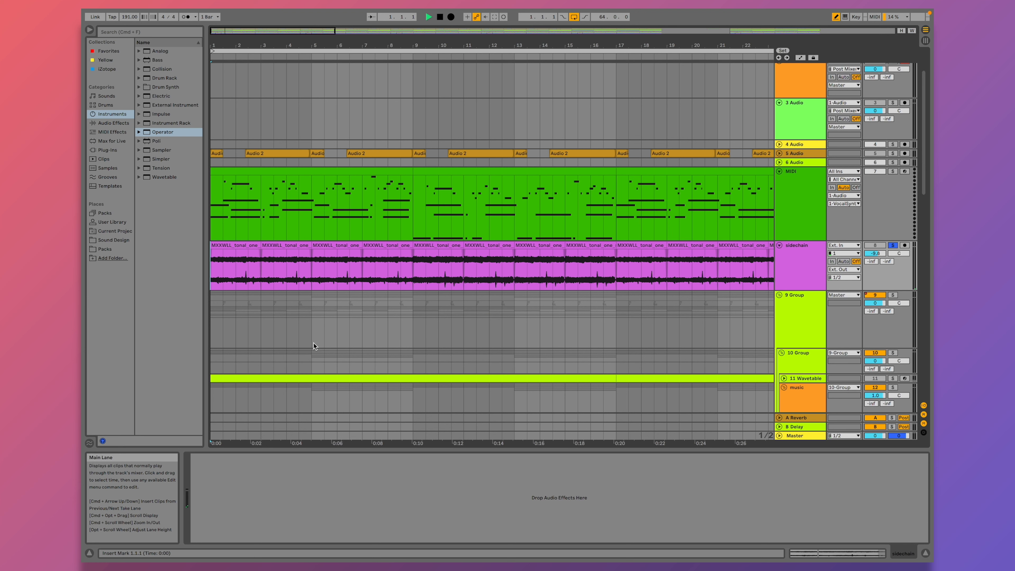